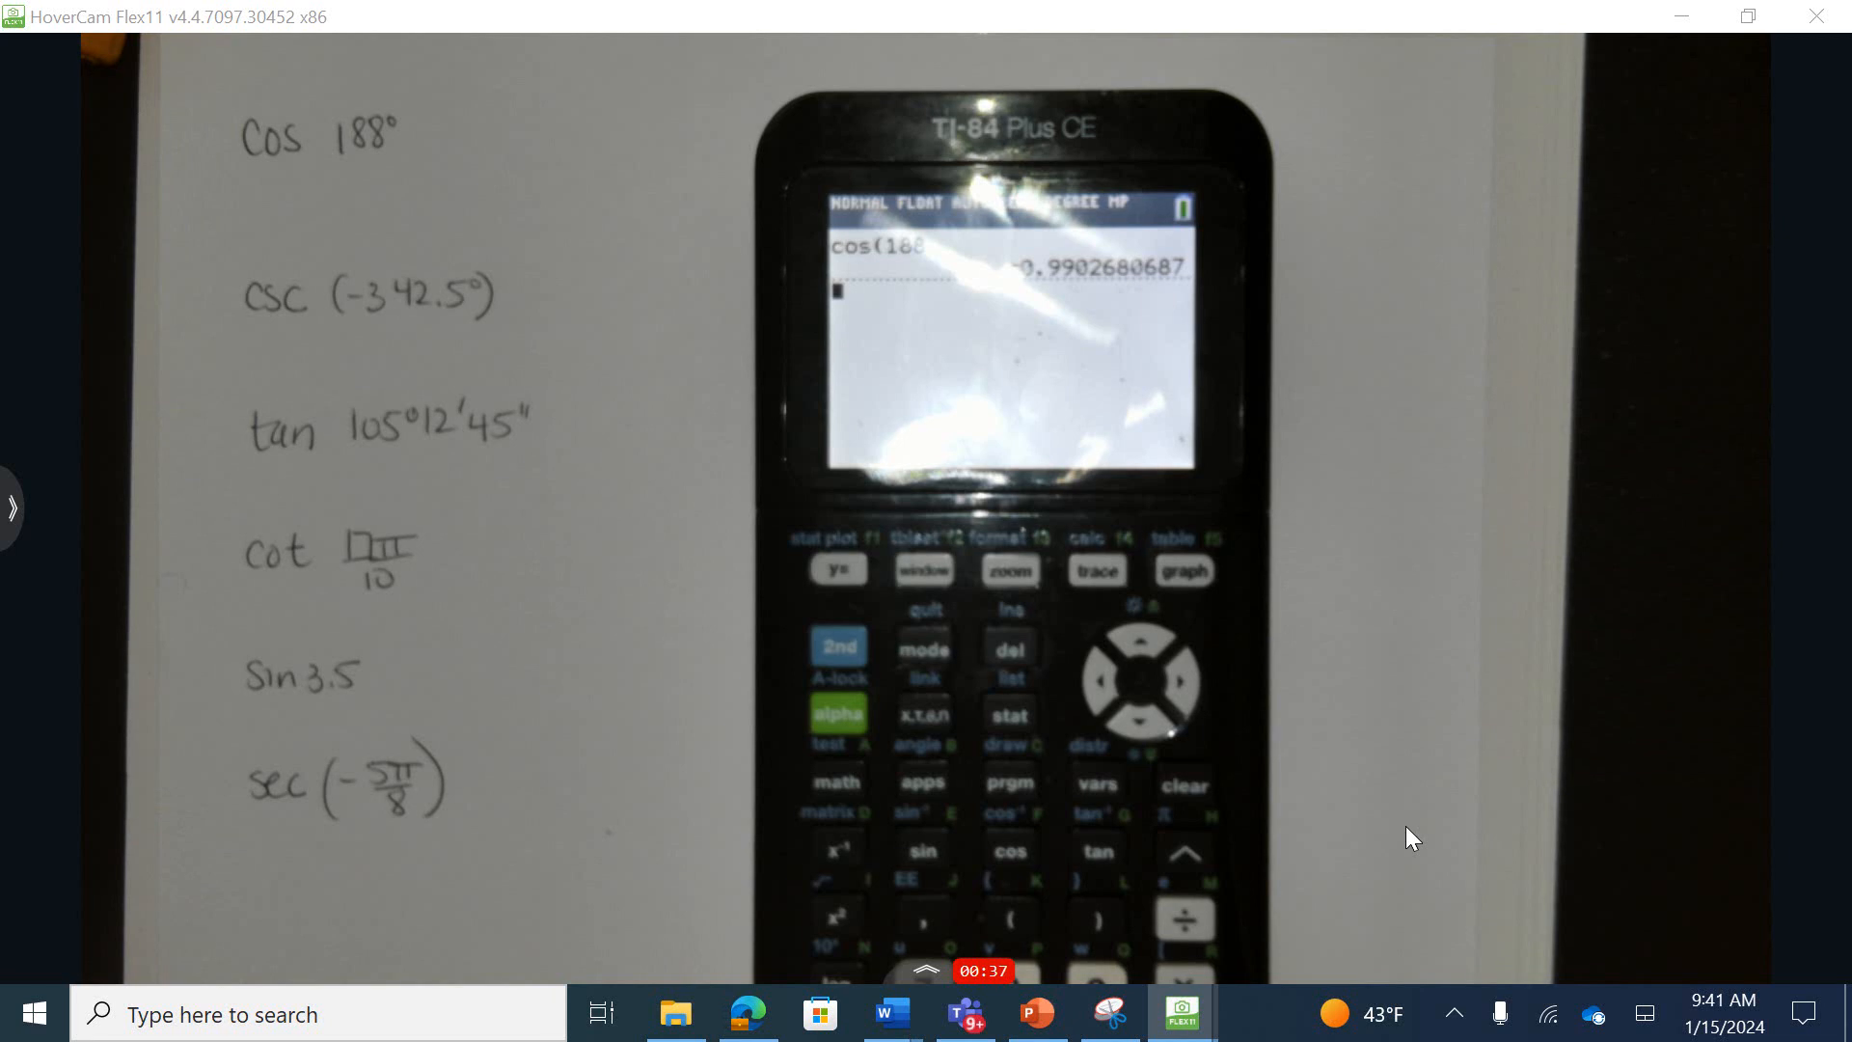
pyautogui.moveTo(938, 971)
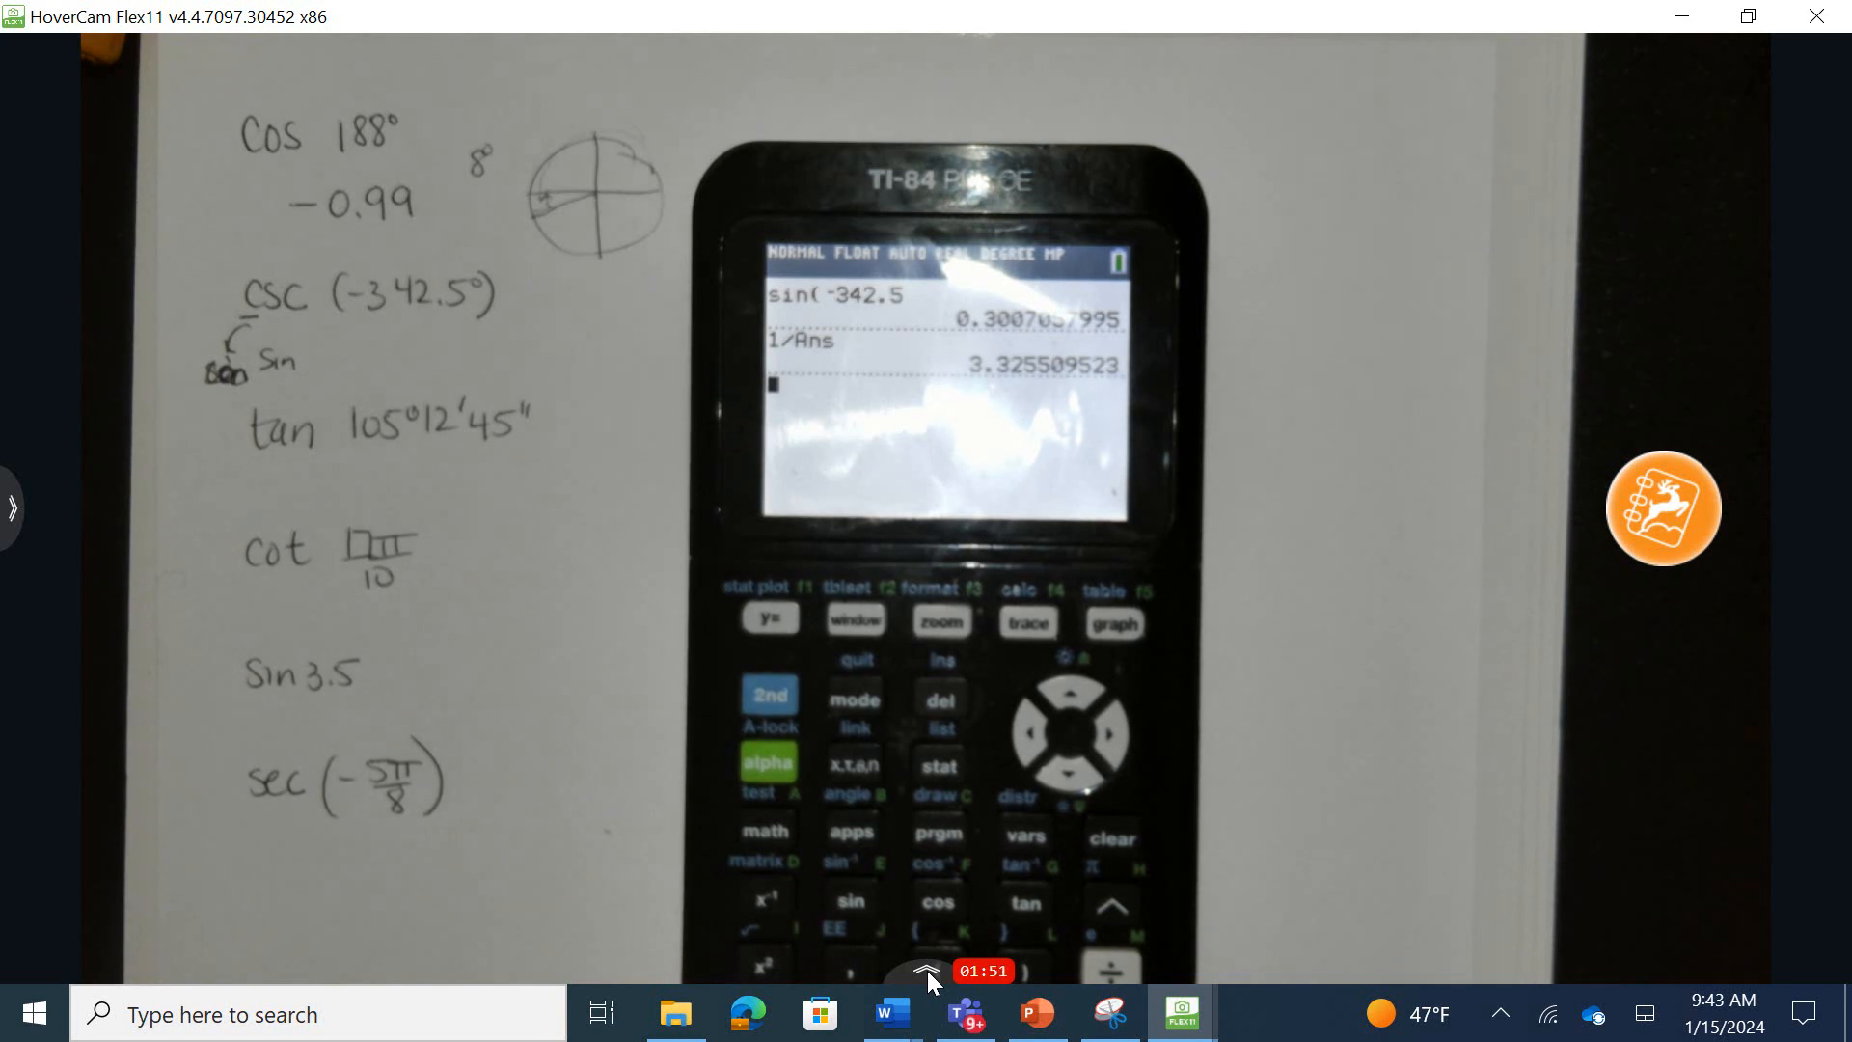
pyautogui.click(926, 970)
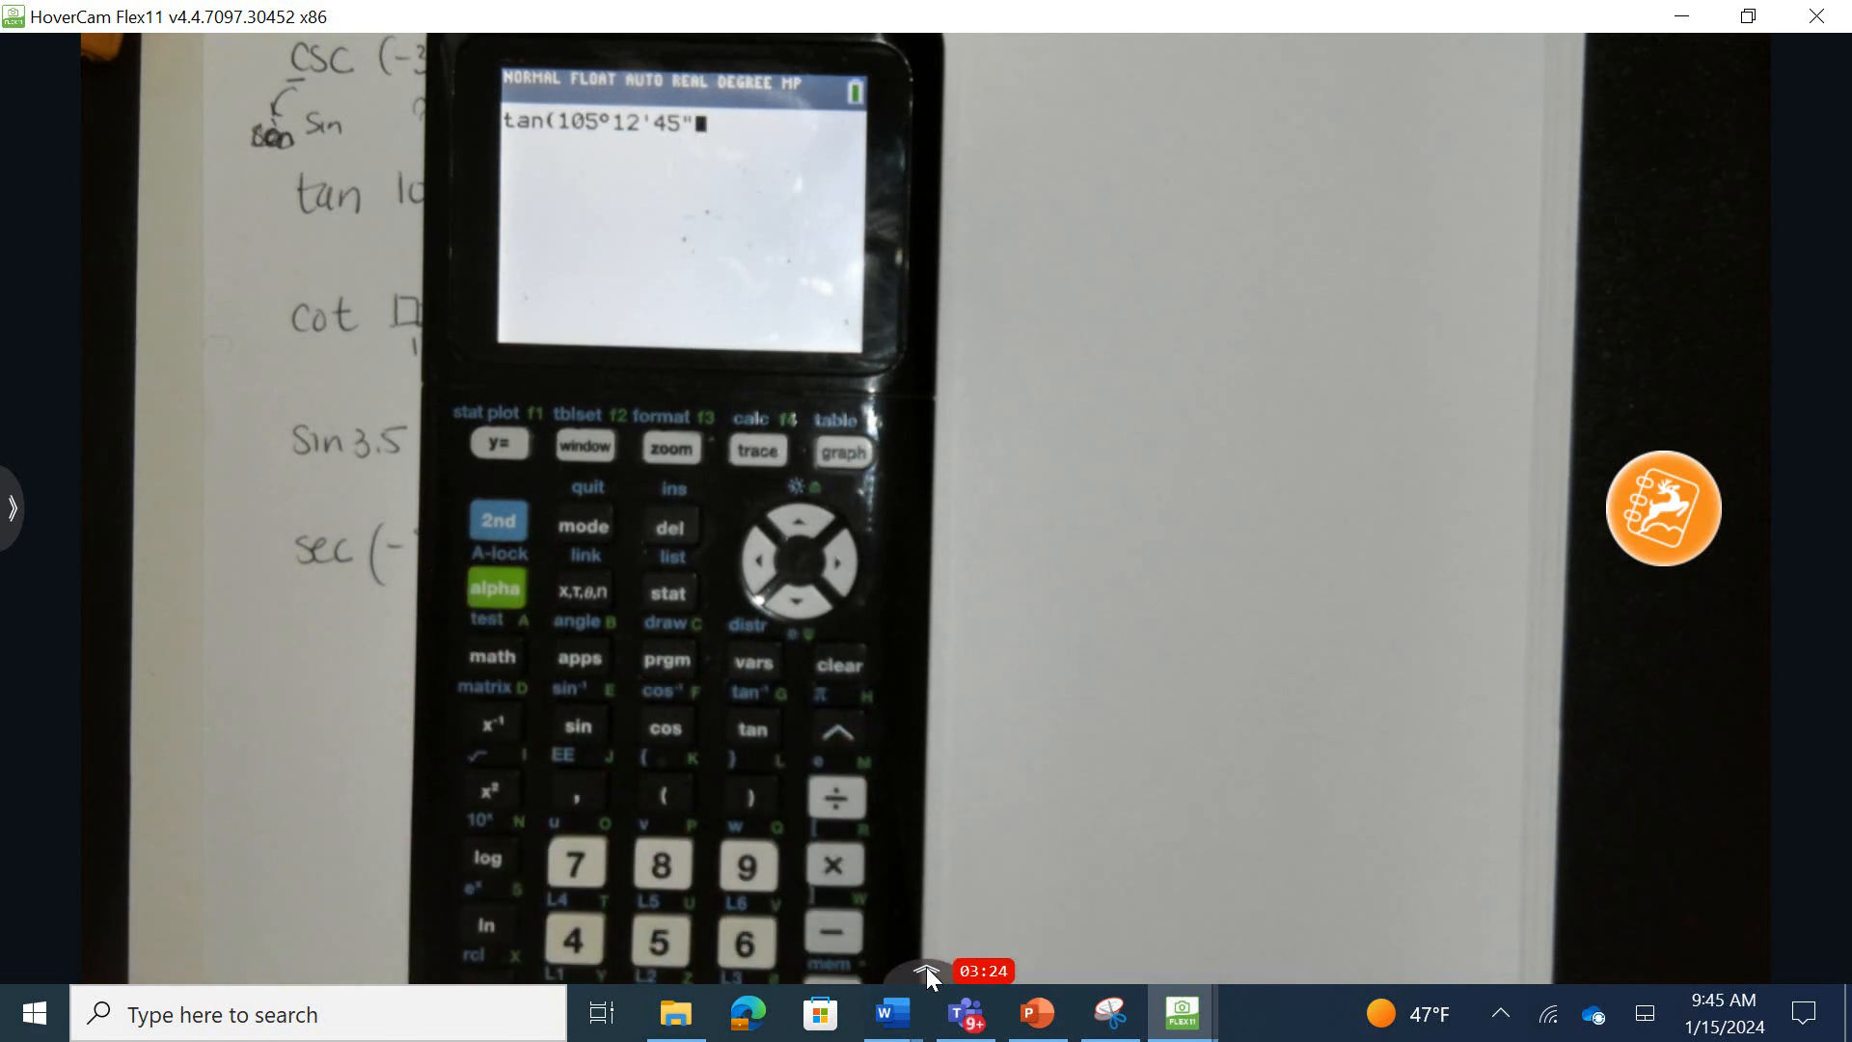
# - Evaluate tan(105°12'45") on the TI-84, giving −3.677440361
pyautogui.press('enter')
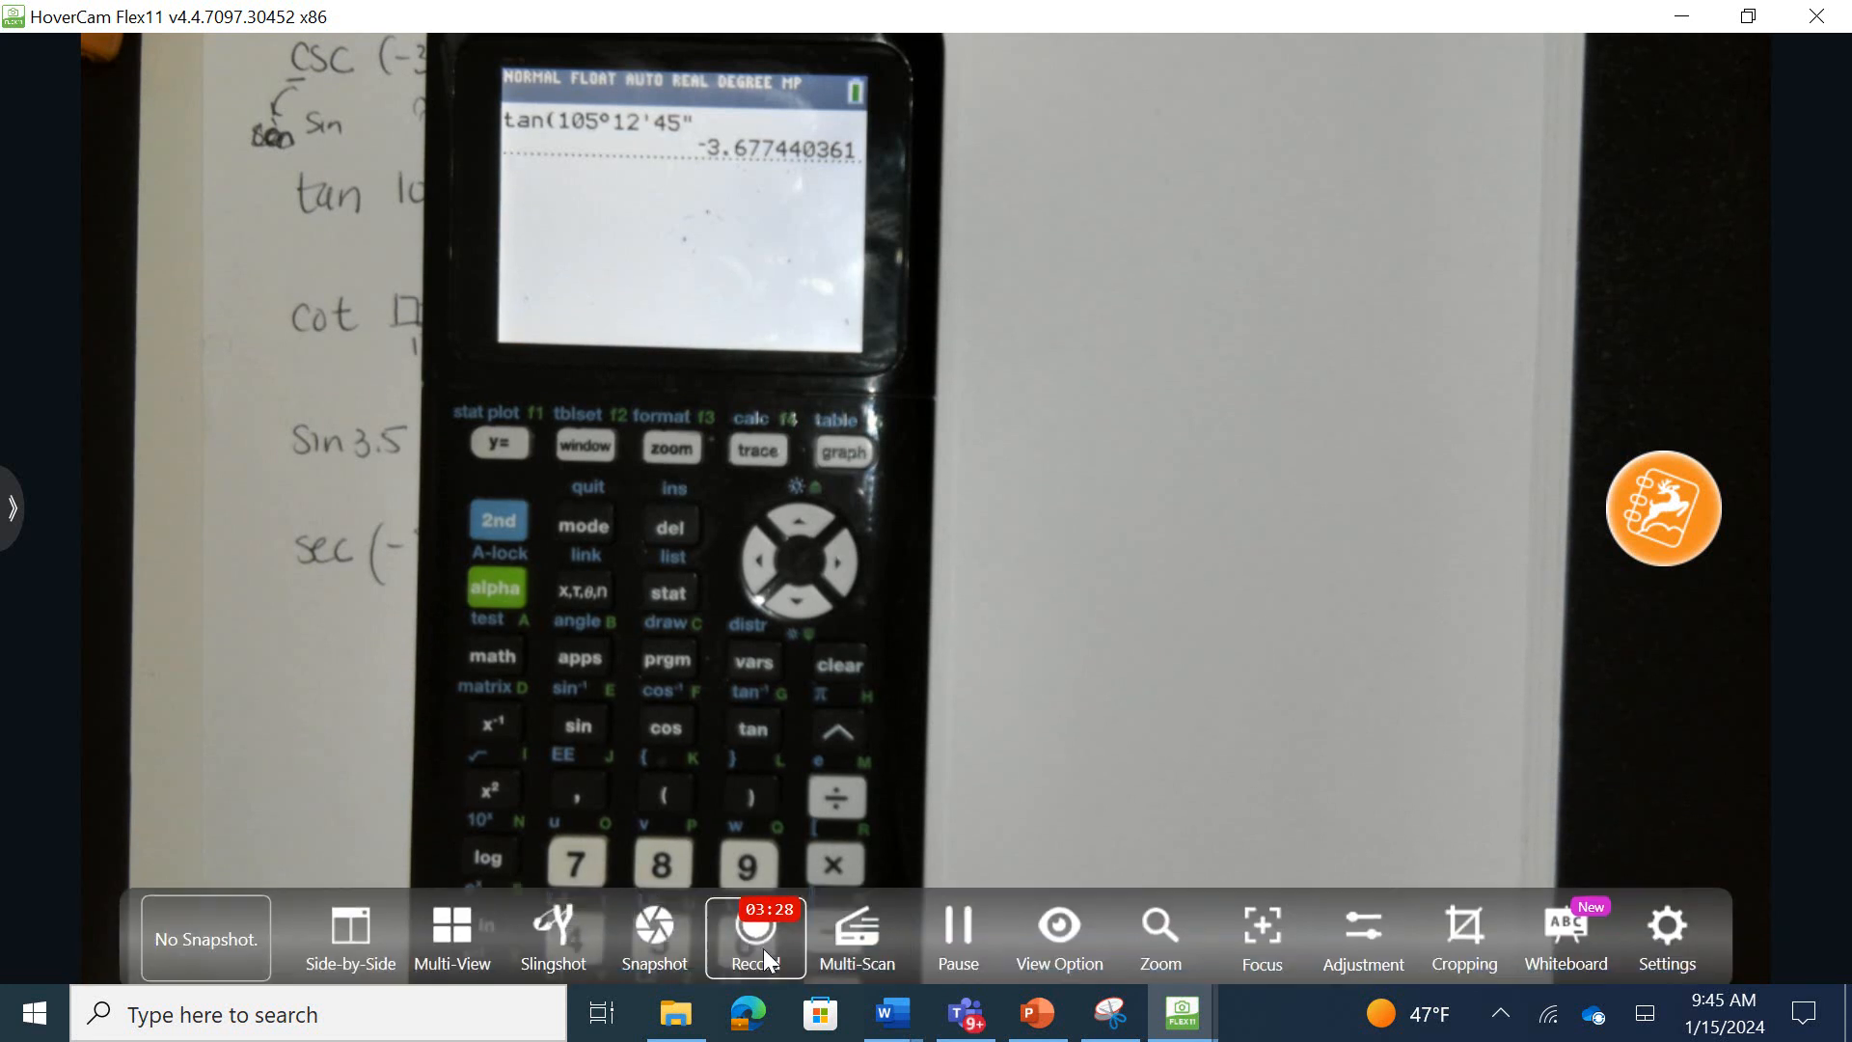
# - Keep the camera on the worksheet while circling the csc ≈3.325 and tan ≈−3.677 answers
pyautogui.click(755, 934)
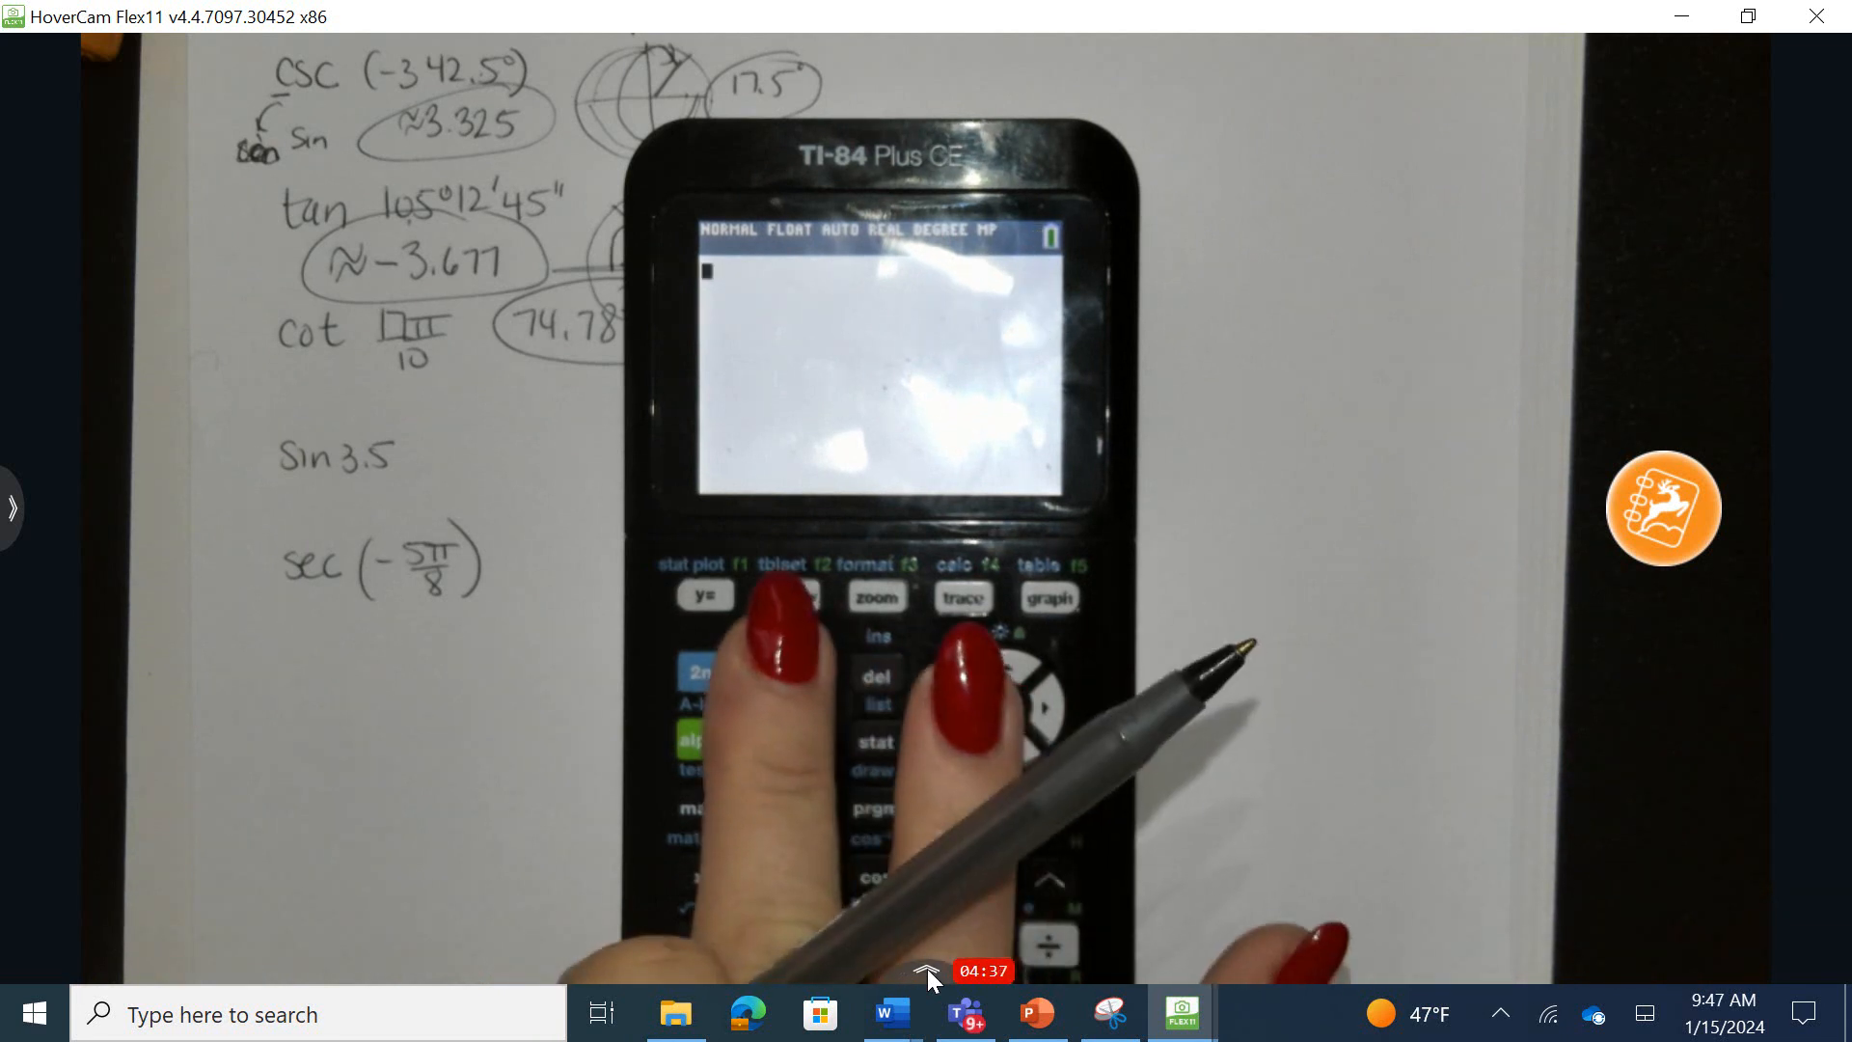
pyautogui.click(789, 675)
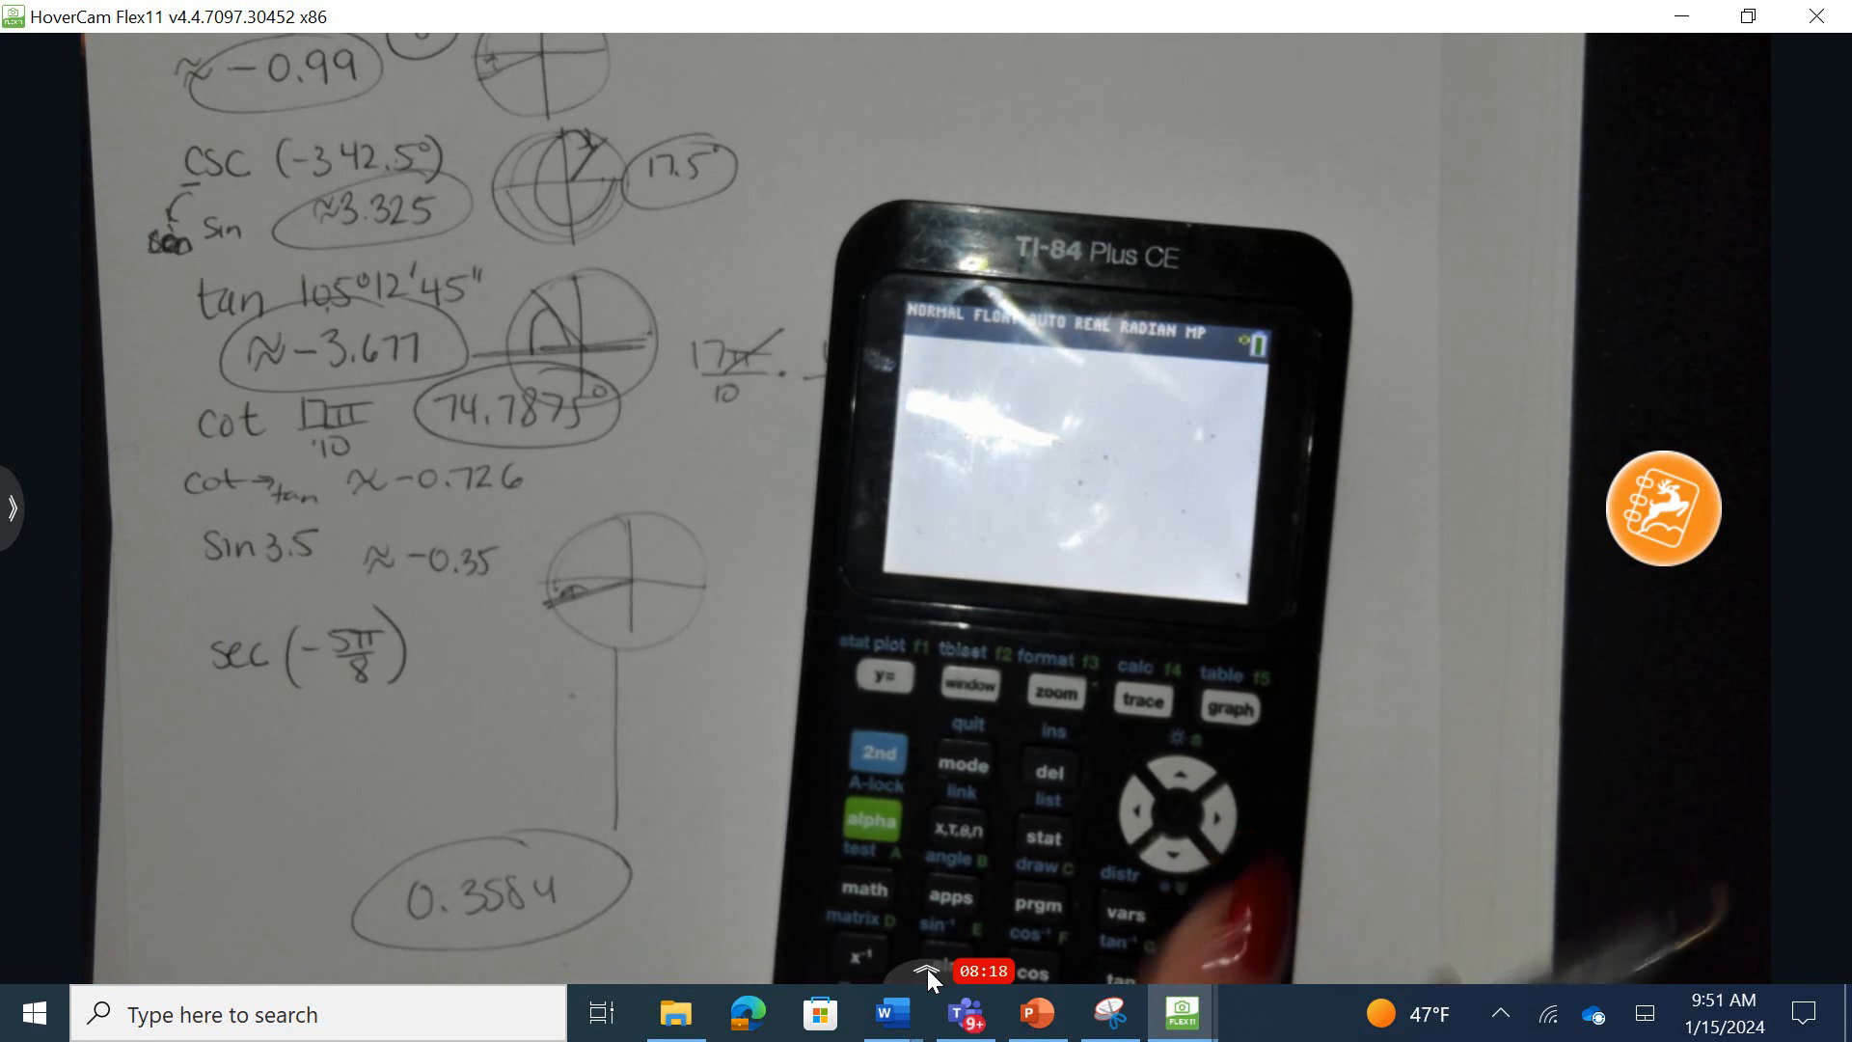
# - Show sin 3.5 ≈ −0.35 and the sec(−5π/8) angle sketch beside the calculator
pyautogui.click(928, 971)
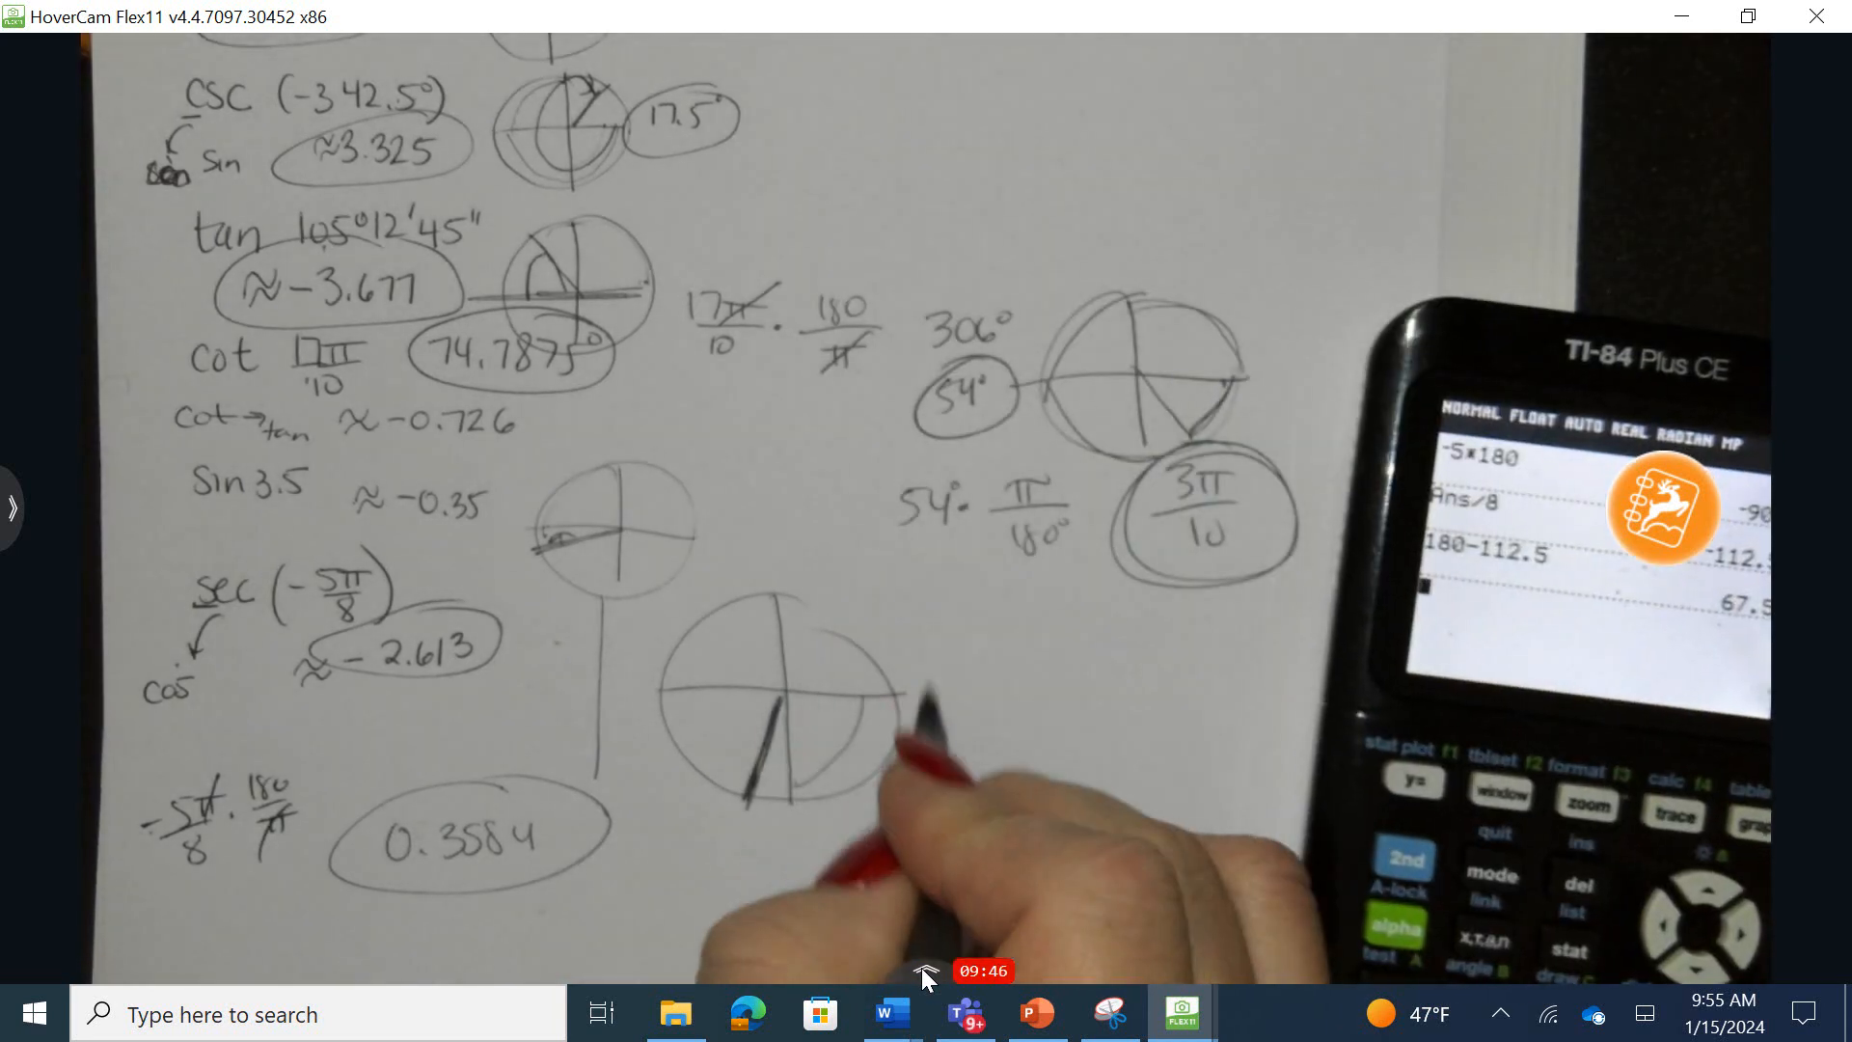
# - Write 67.5° as the reference angle from 180 − 112.5 on the worksheet
pyautogui.write('67.5°')
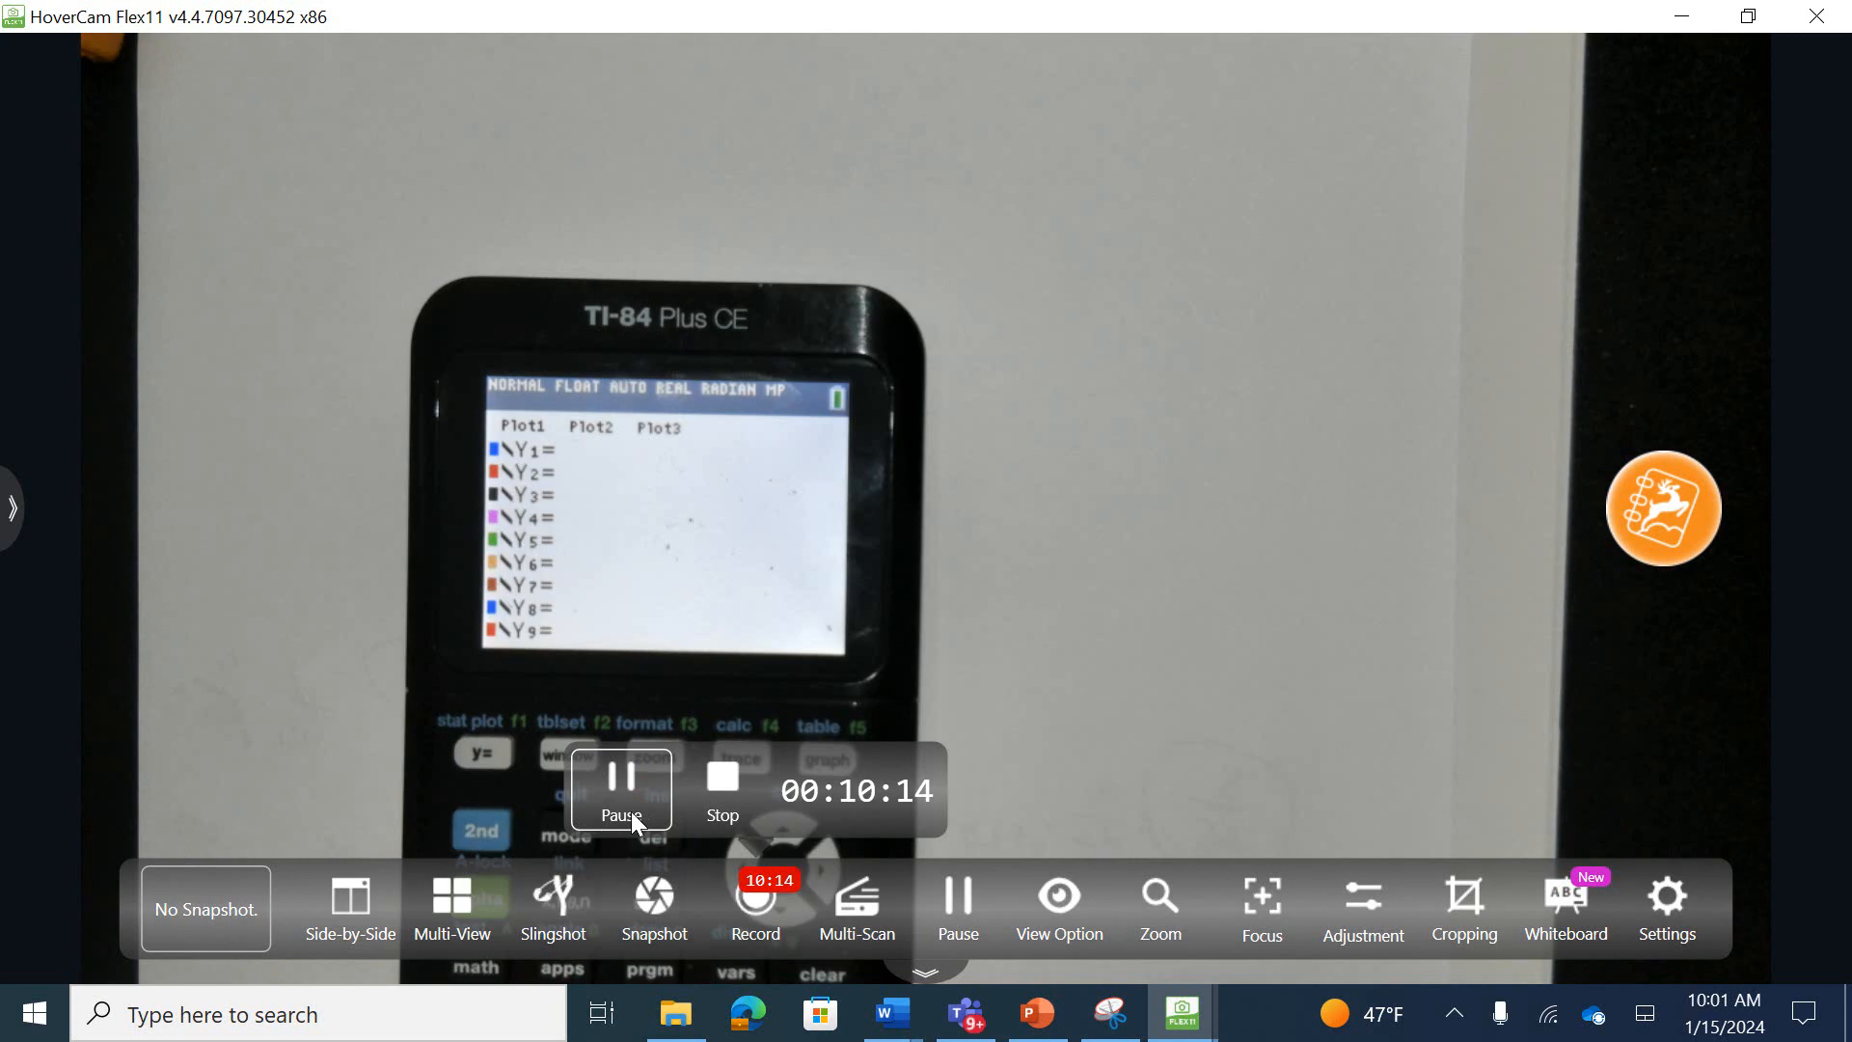
# - Bring up slide 3 with the clock second-hand height table and its three questions
pyautogui.click(1036, 1012)
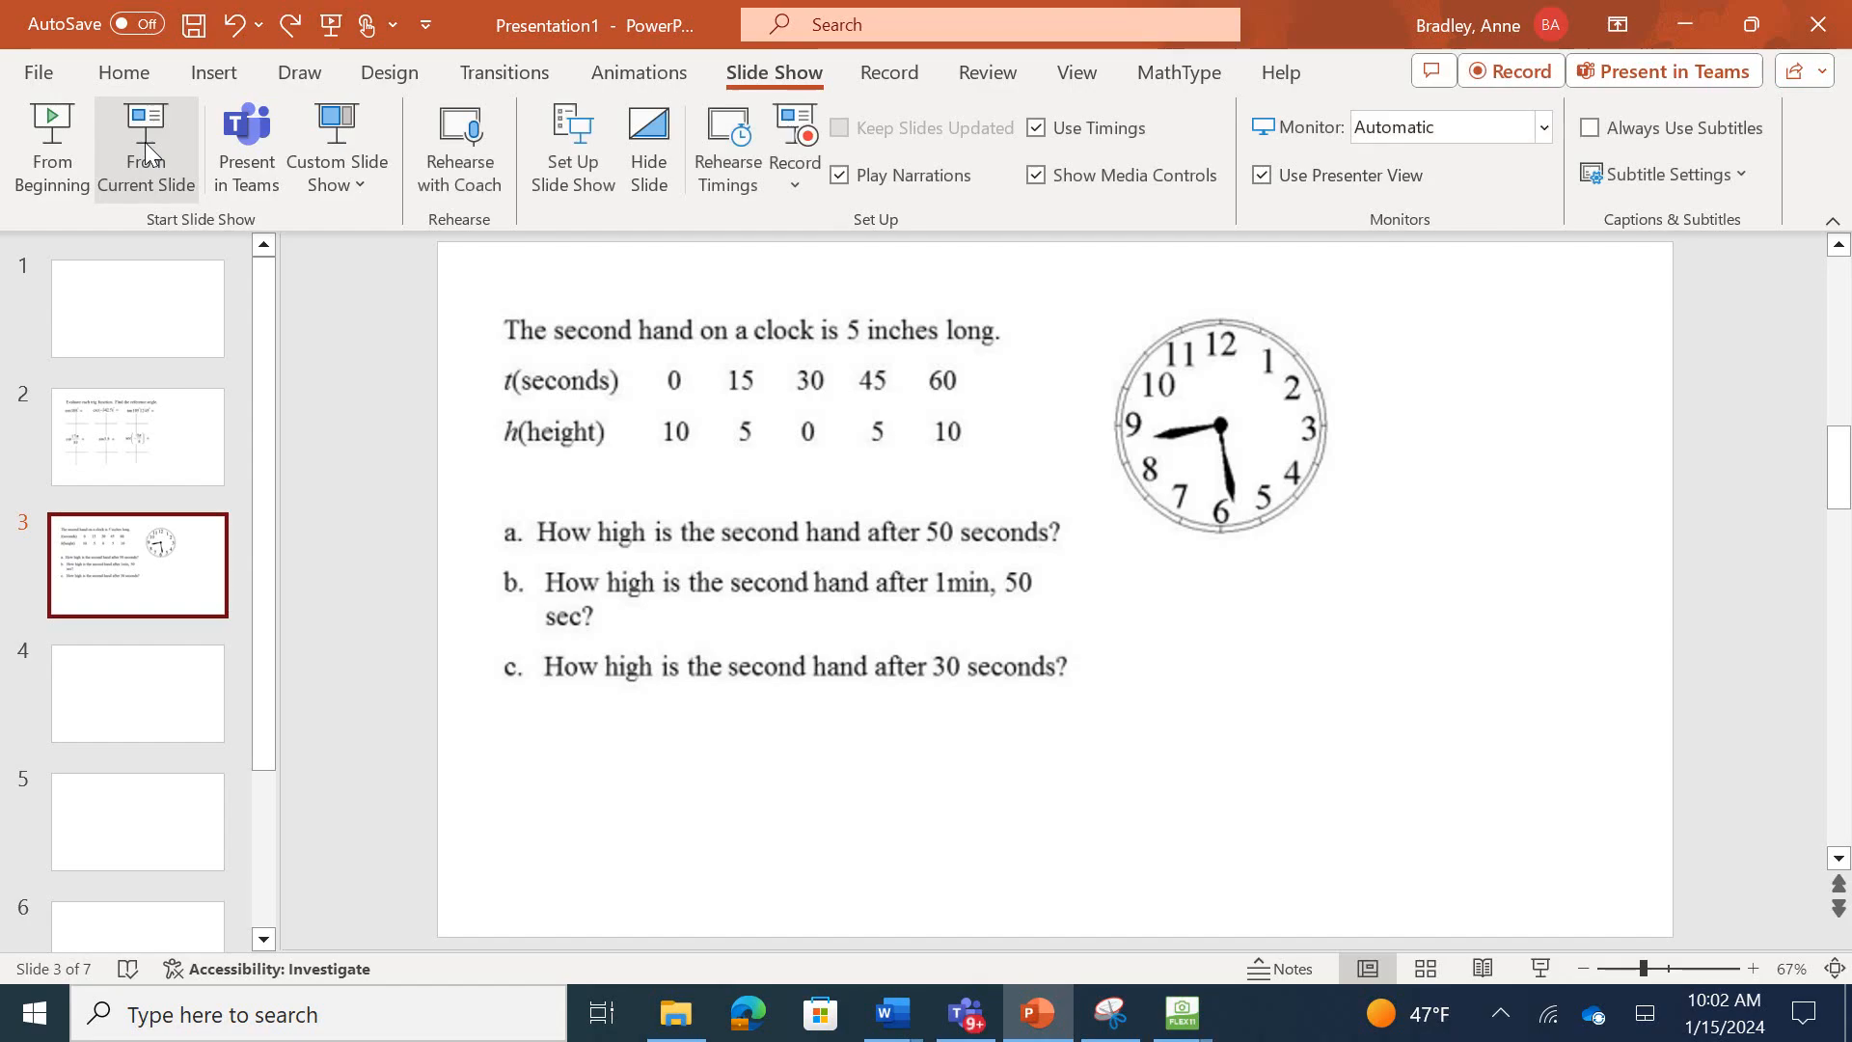
pyautogui.moveTo(1140, 974)
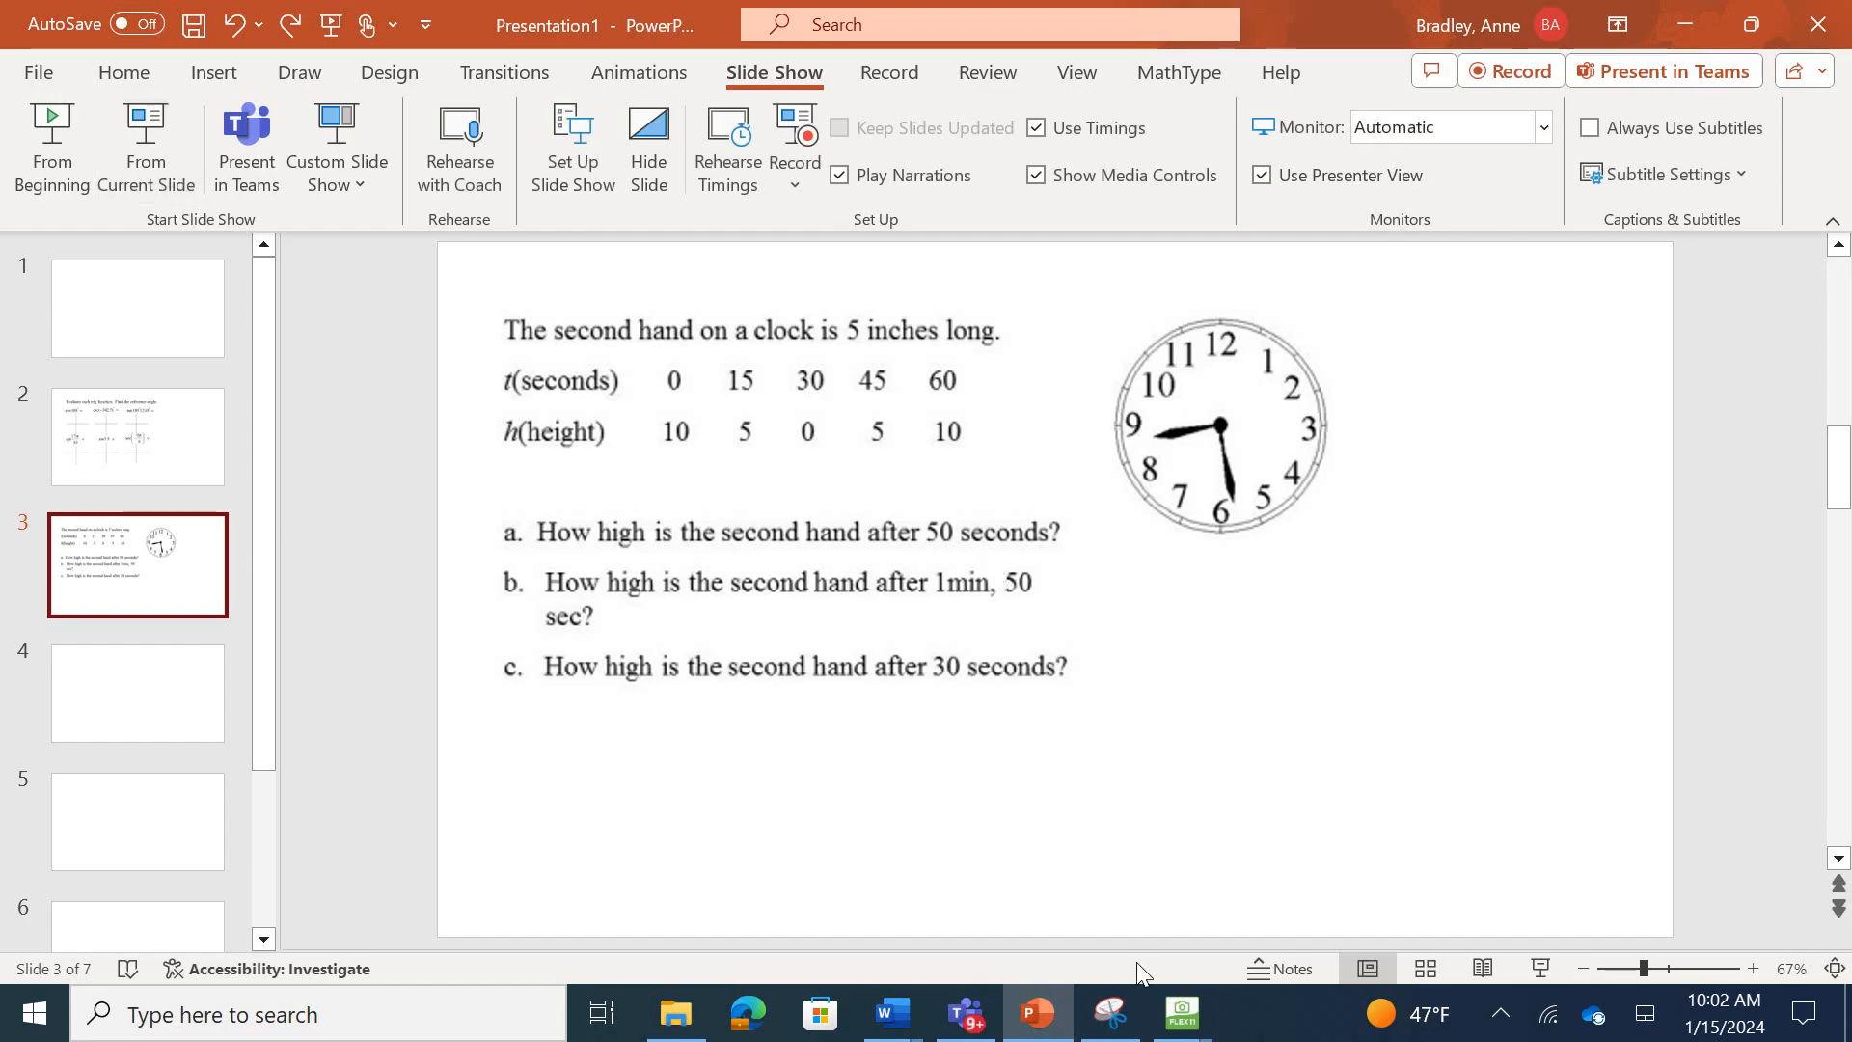
pyautogui.click(1180, 1012)
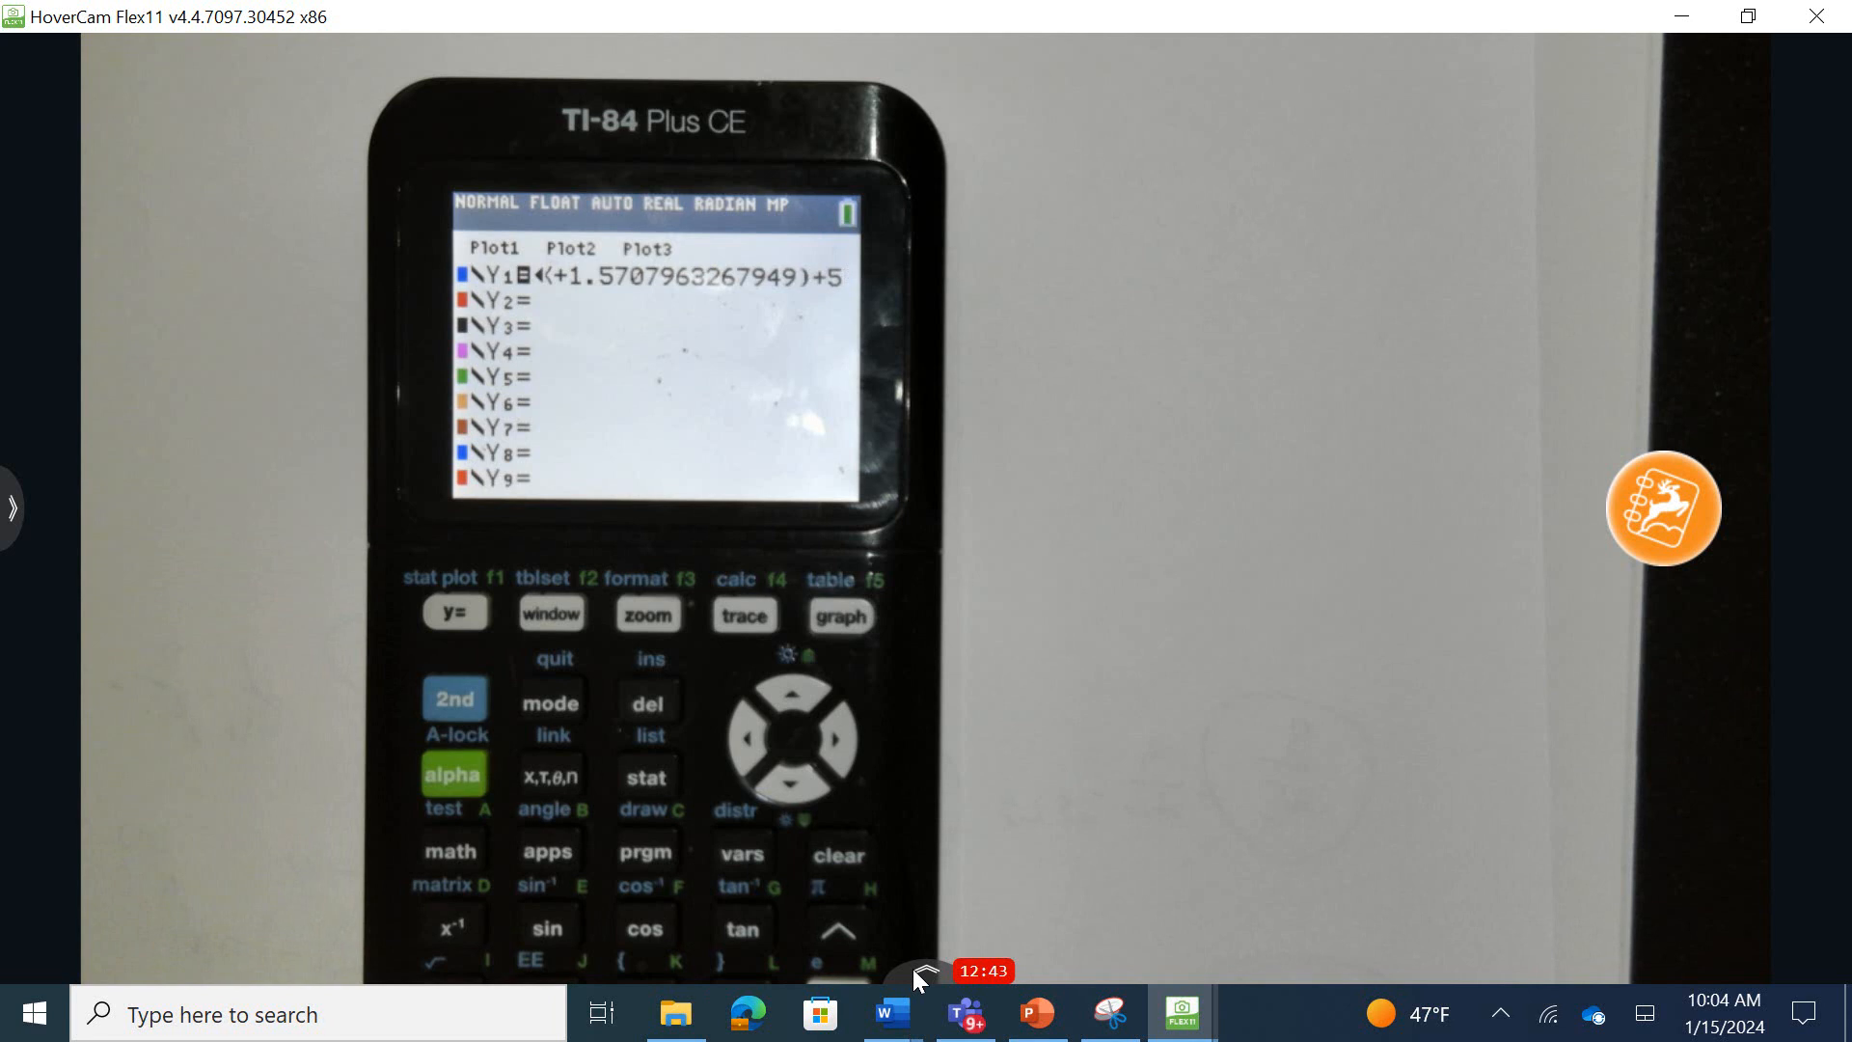
# - Graph the stored Y1 clock sine regression on the TI-84
pyautogui.click(839, 616)
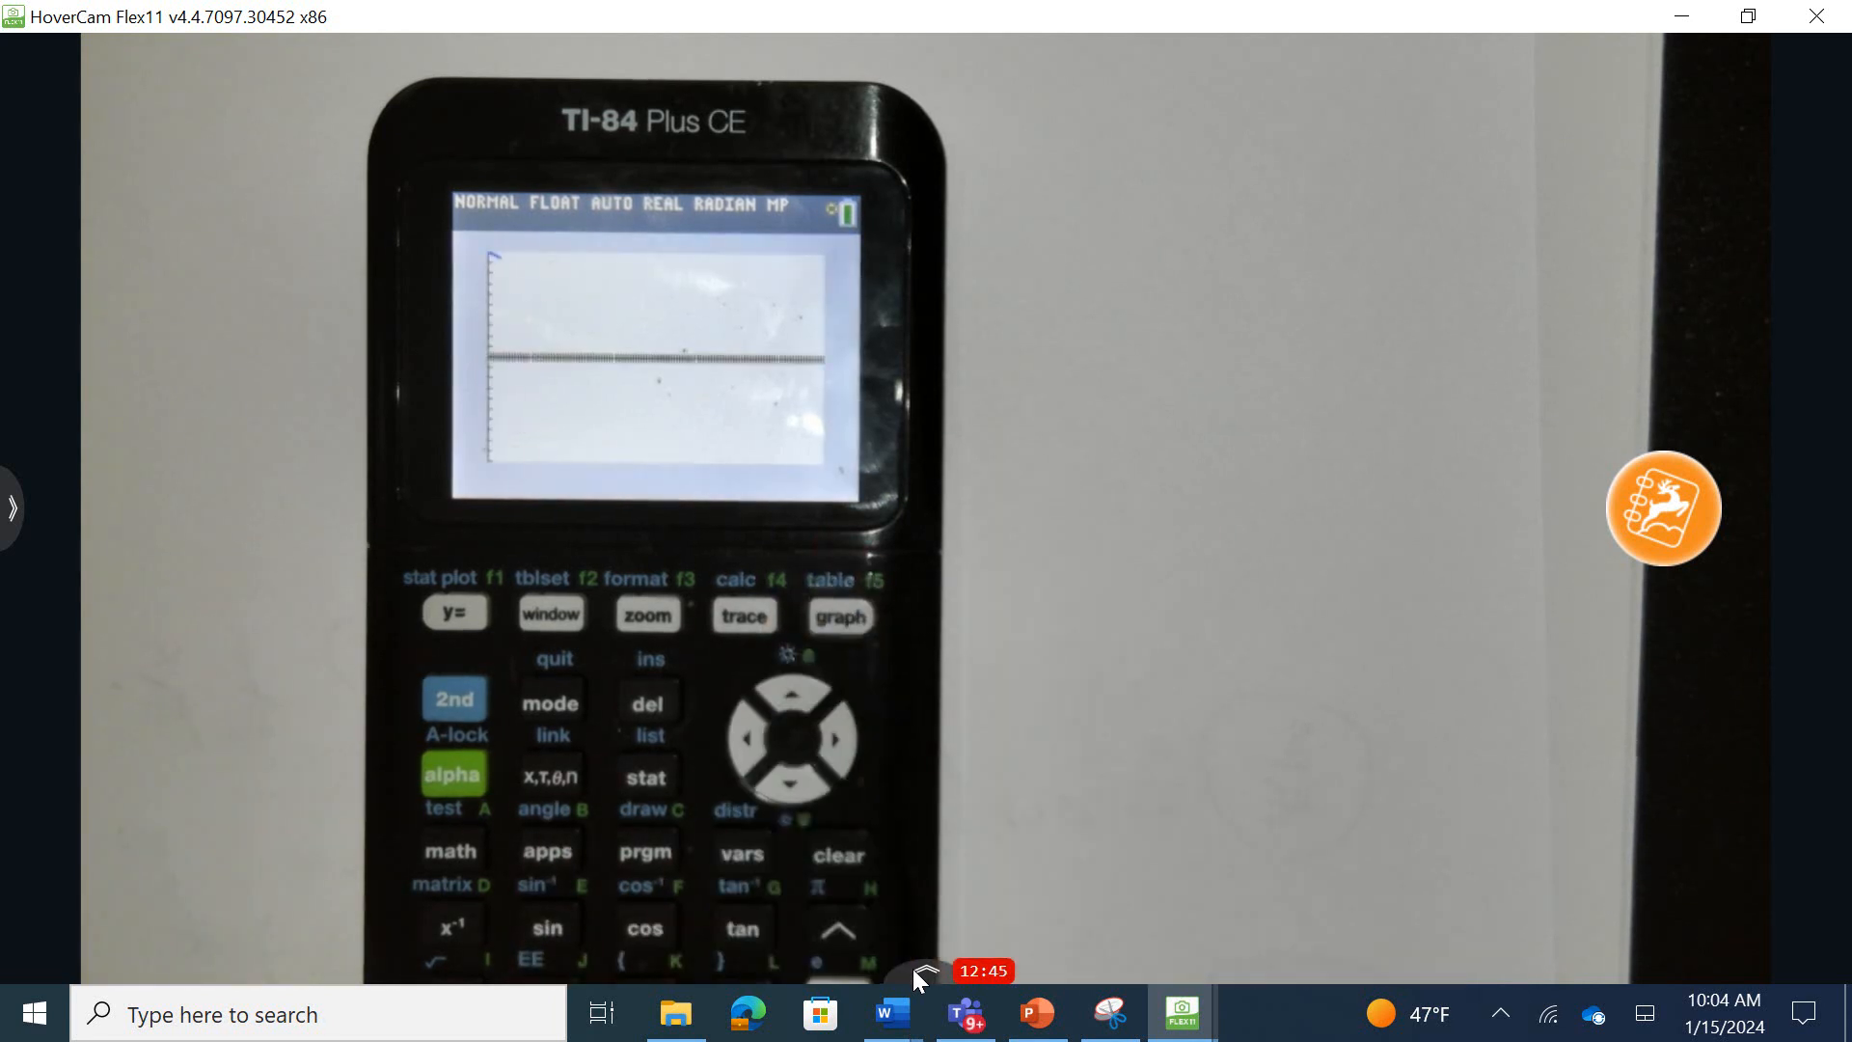